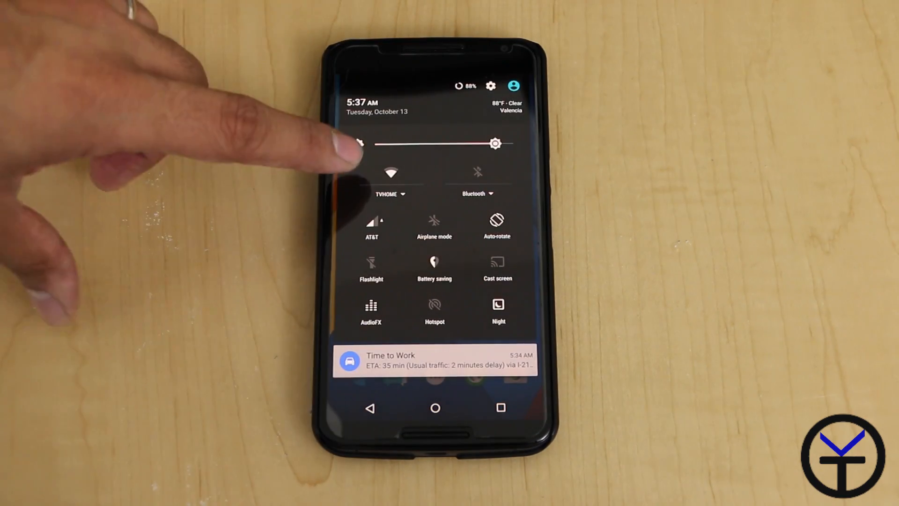
# Step: Open the full Wi-Fi settings listing nearby networks, with TVHOME shown as connected
pyautogui.click(390, 173)
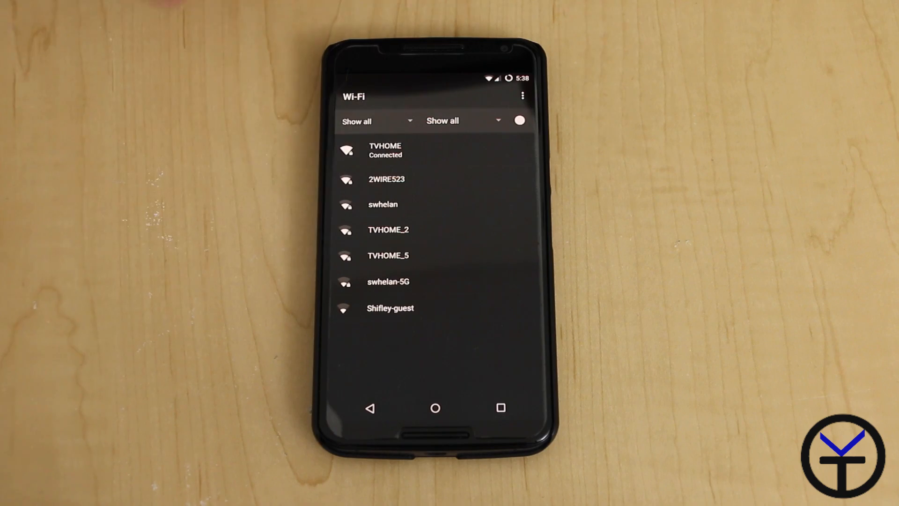
pyautogui.click(461, 120)
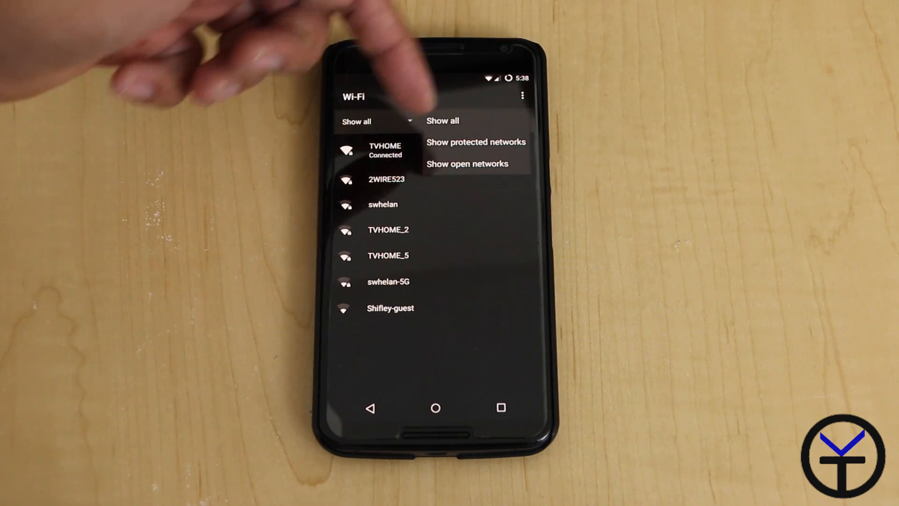
pyautogui.click(476, 141)
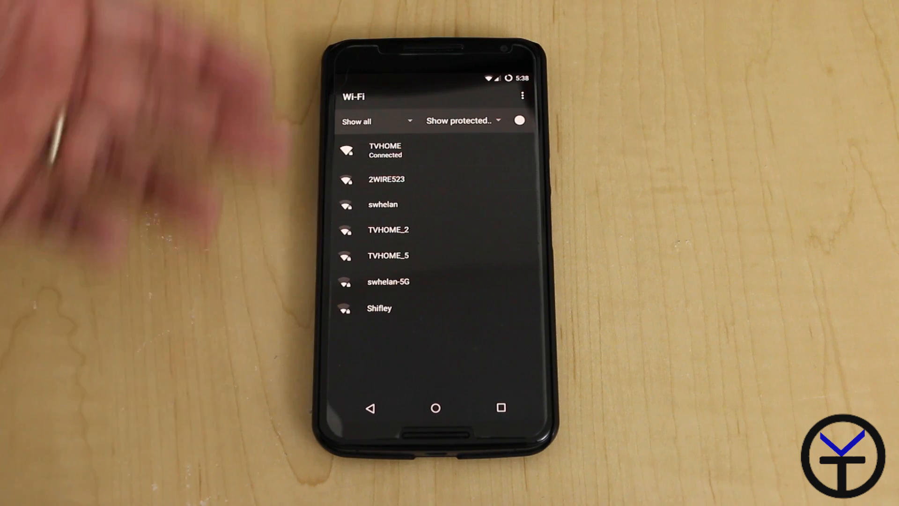
pyautogui.click(462, 120)
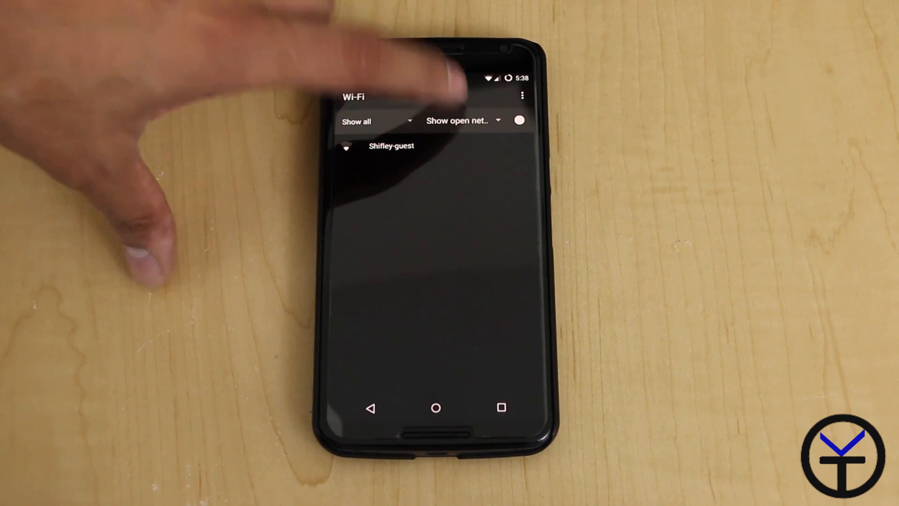
pyautogui.click(462, 120)
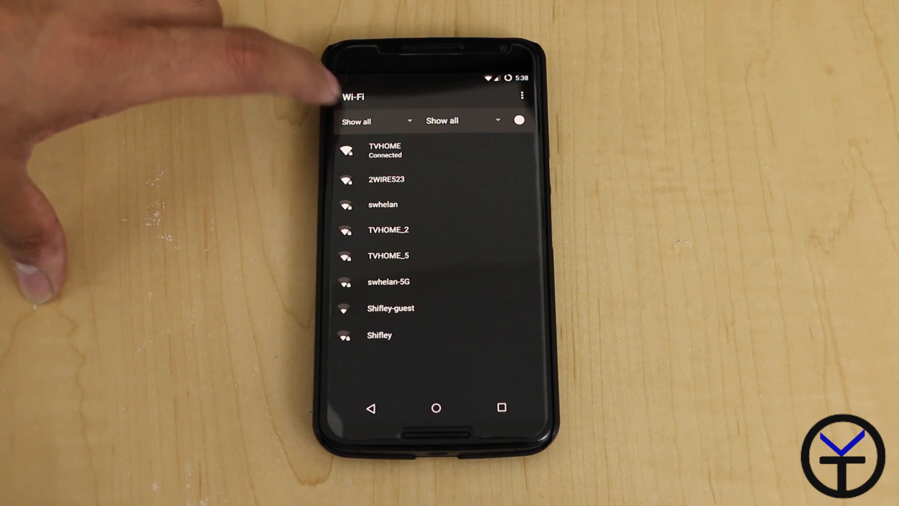
pyautogui.click(375, 121)
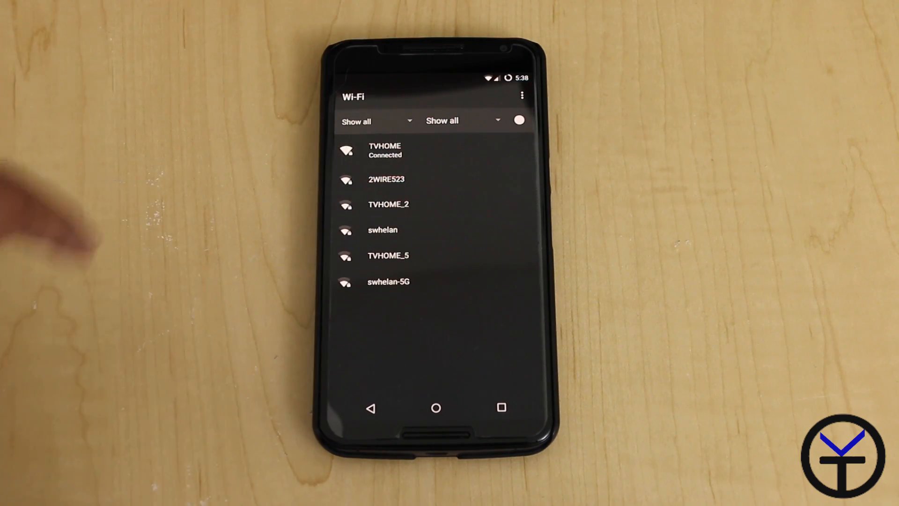
pyautogui.click(462, 120)
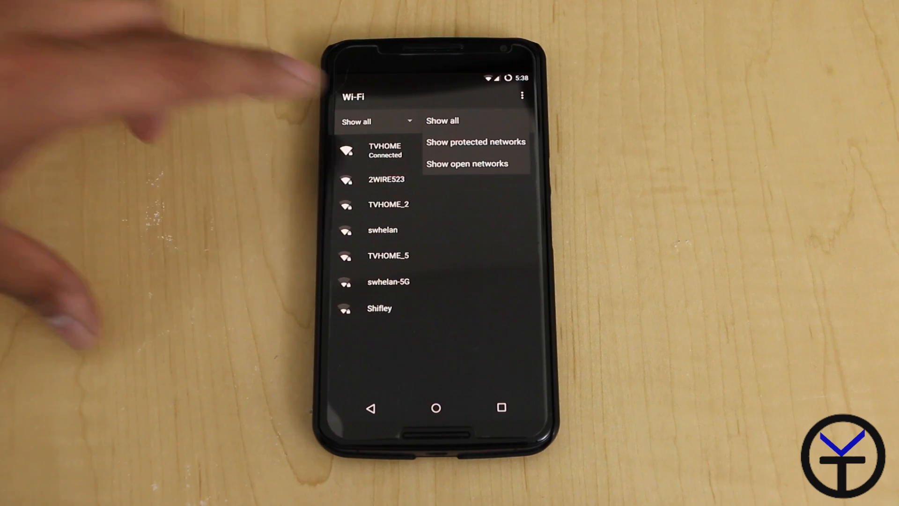
pyautogui.click(466, 163)
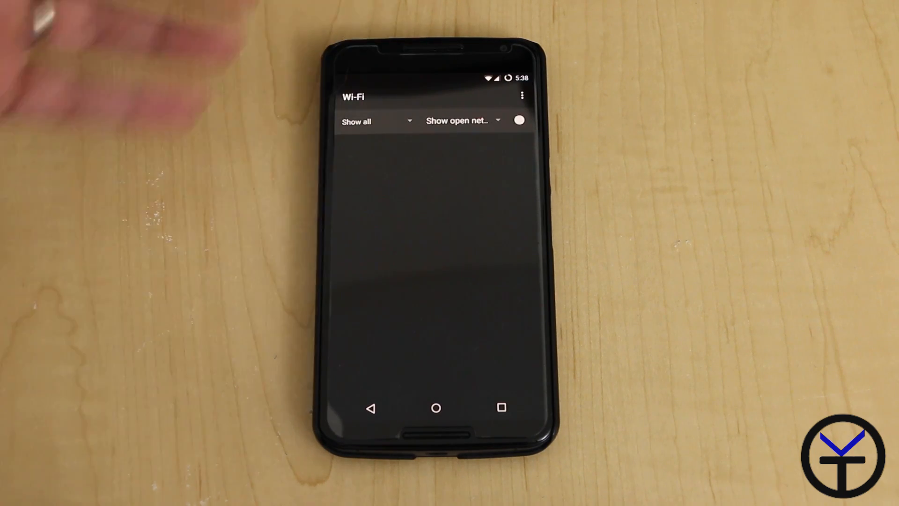
pyautogui.moveTo(86, 172)
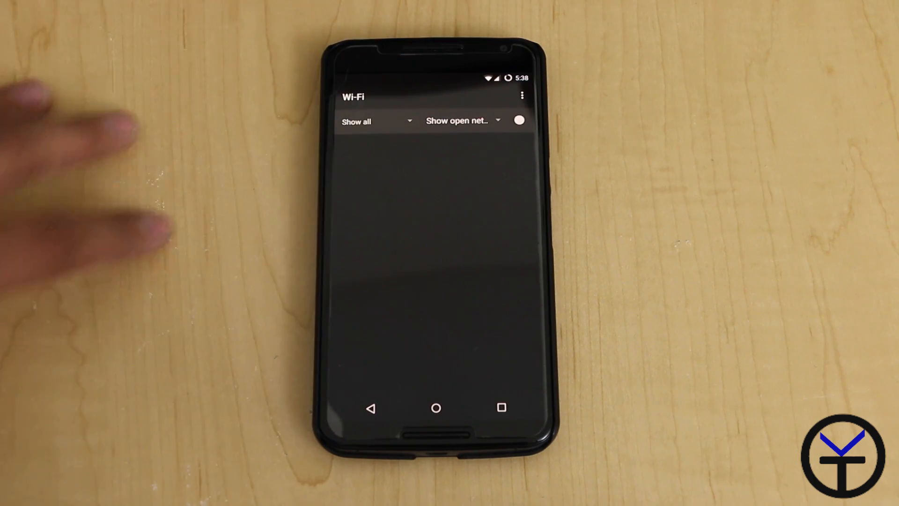
pyautogui.click(375, 120)
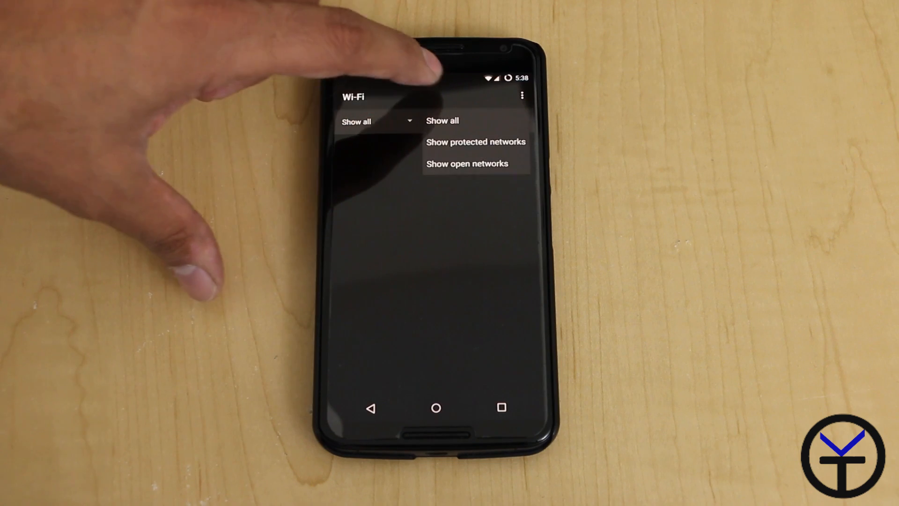
pyautogui.click(441, 120)
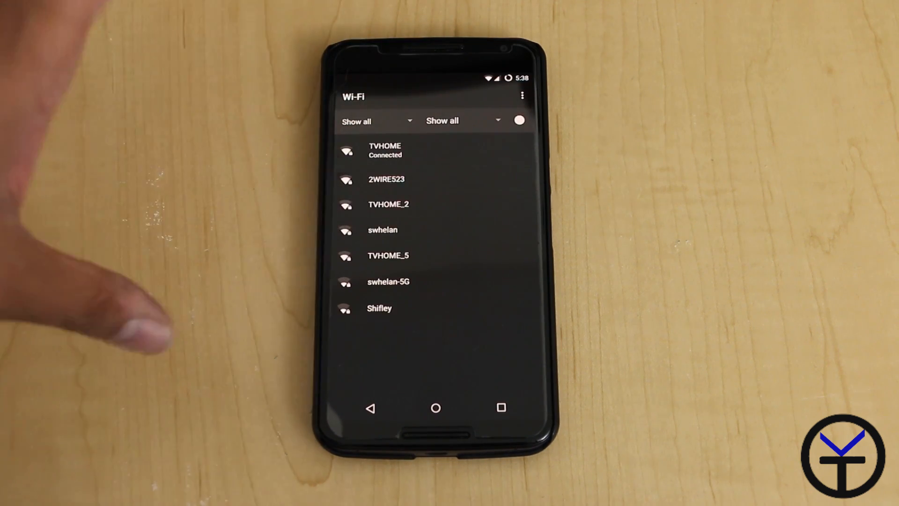